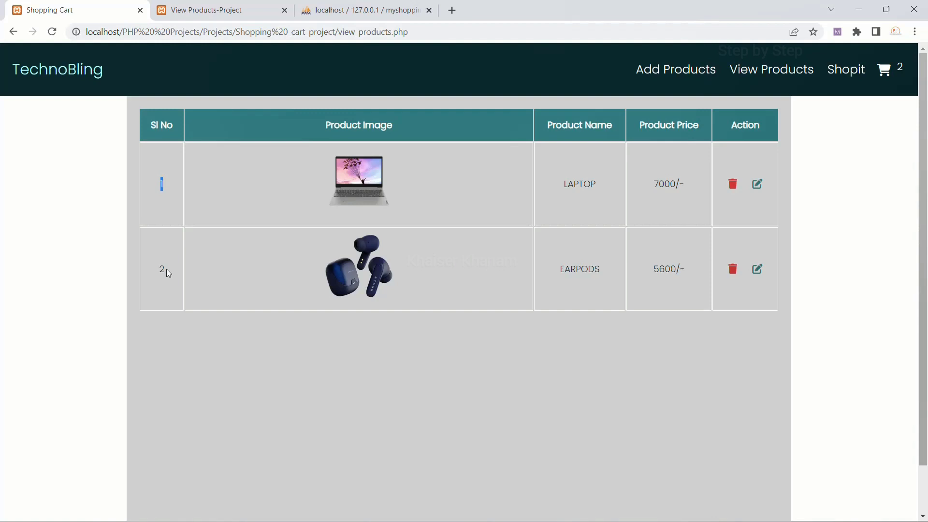
# Step: Copy the <?php echo $row['price']?> snippet from line 45 of view_products.php
pyautogui.click(366, 10)
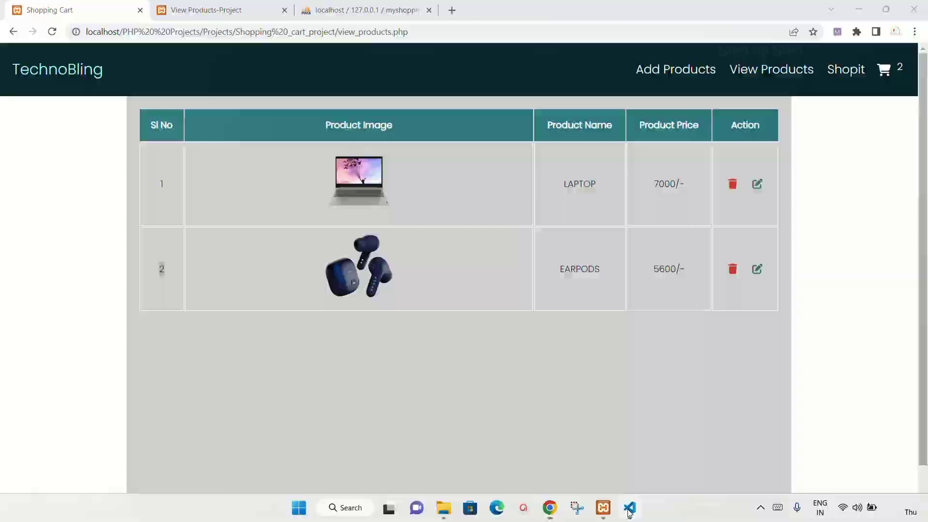
pyautogui.click(629, 508)
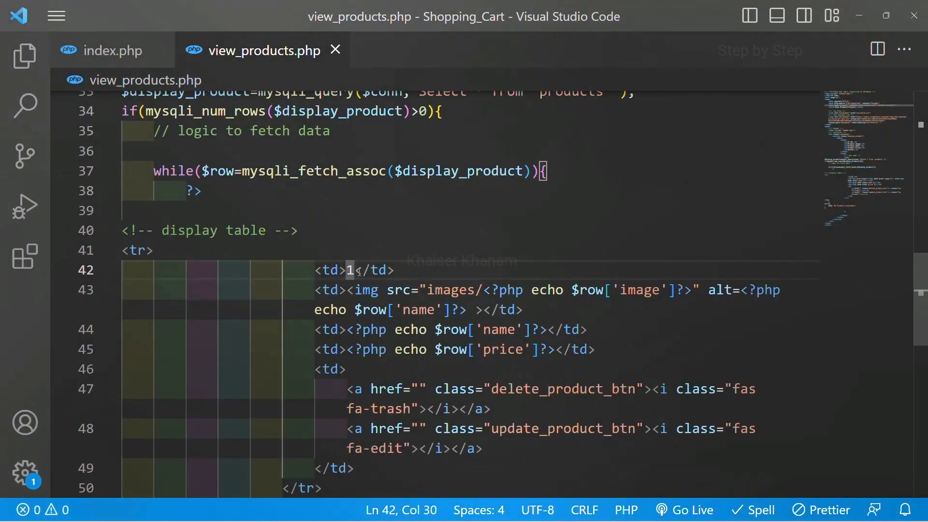
pyautogui.click(348, 349)
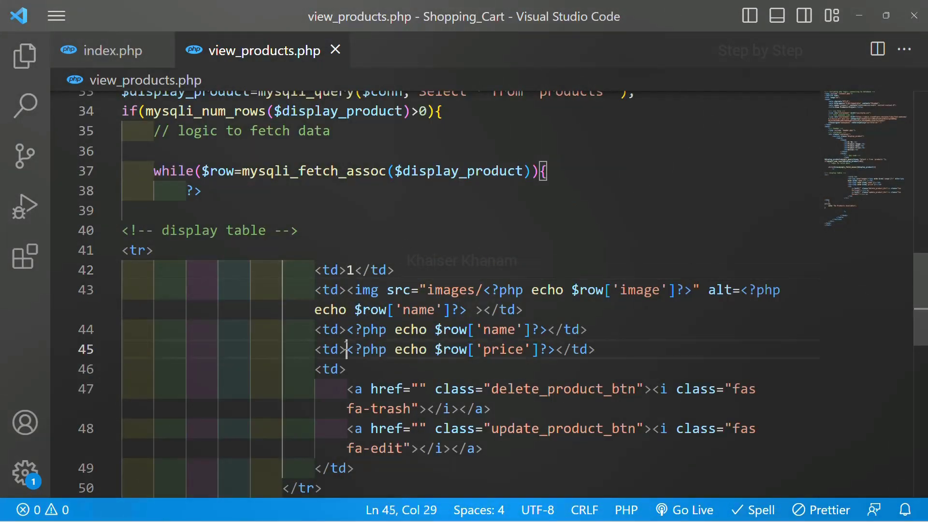
pyautogui.moveTo(348, 349); pyautogui.dragTo(548, 349)
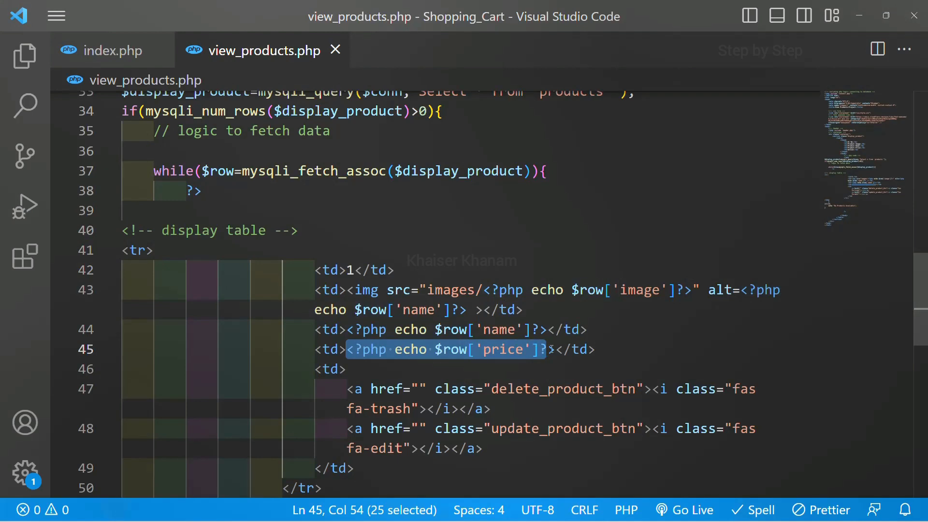
# Step: Replace the hard-coded 1 on line 42 with the snippet echoing $row['id'], then check the browser
pyautogui.click(350, 269)
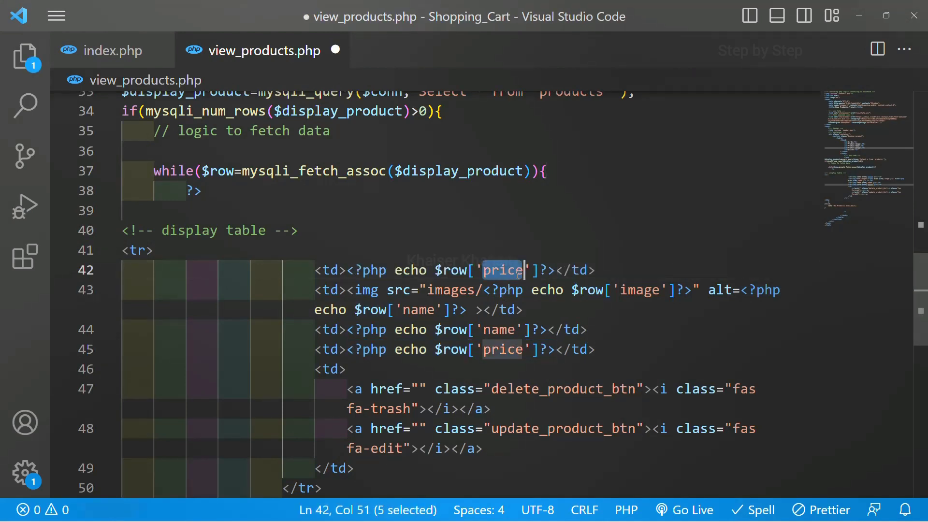
pyautogui.write('id')
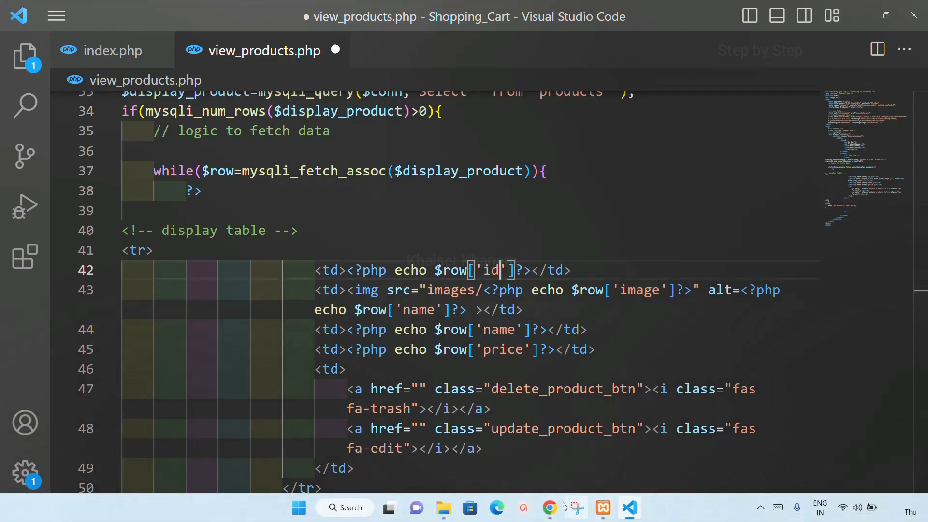
pyautogui.click(549, 507)
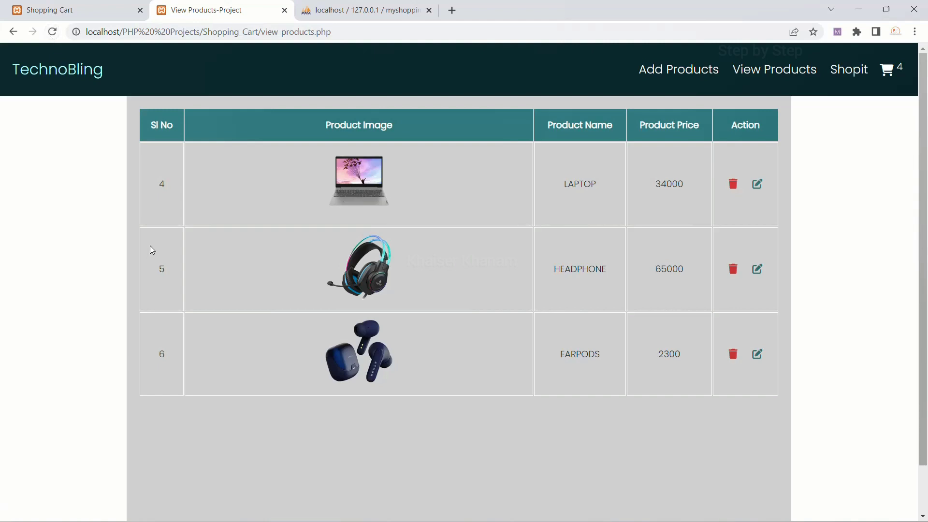
pyautogui.moveTo(172, 353)
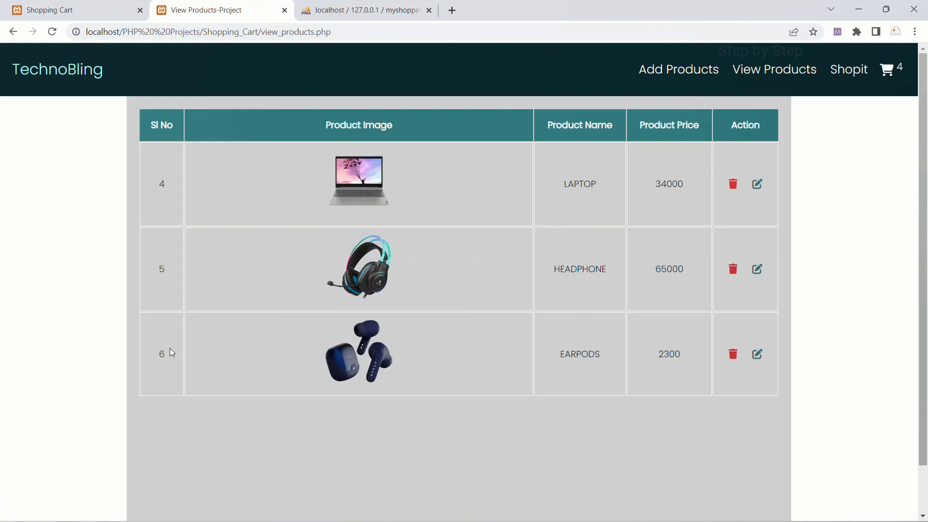
# Step: Browse the products table in phpMyAdmin to confirm ids 4, 5, 6, then return to VS Code
pyautogui.click(366, 10)
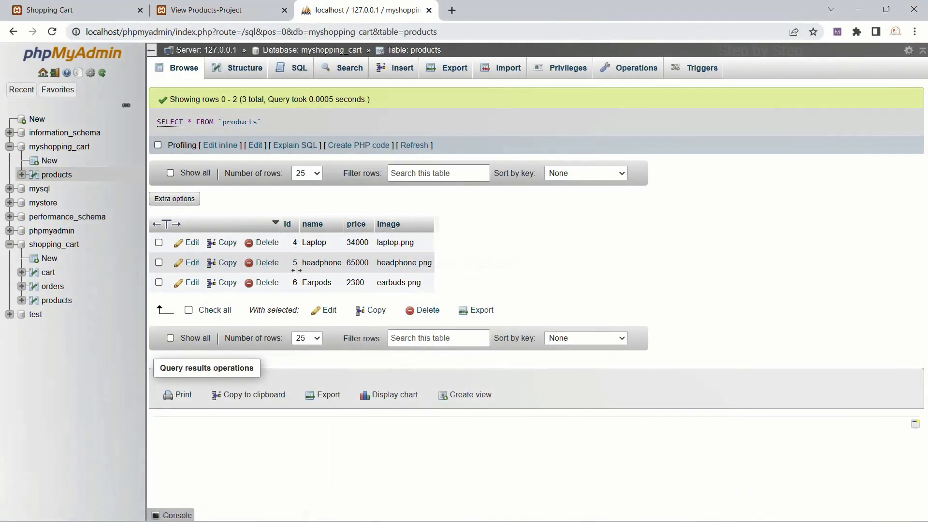
pyautogui.click(205, 10)
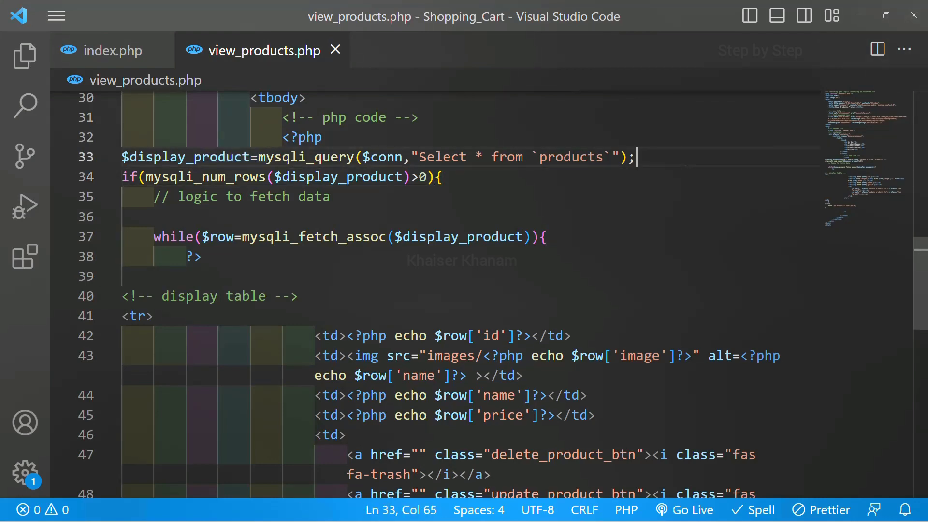
# Step: Add $num=1; before the if block in view_products.php
pyautogui.write('$n')
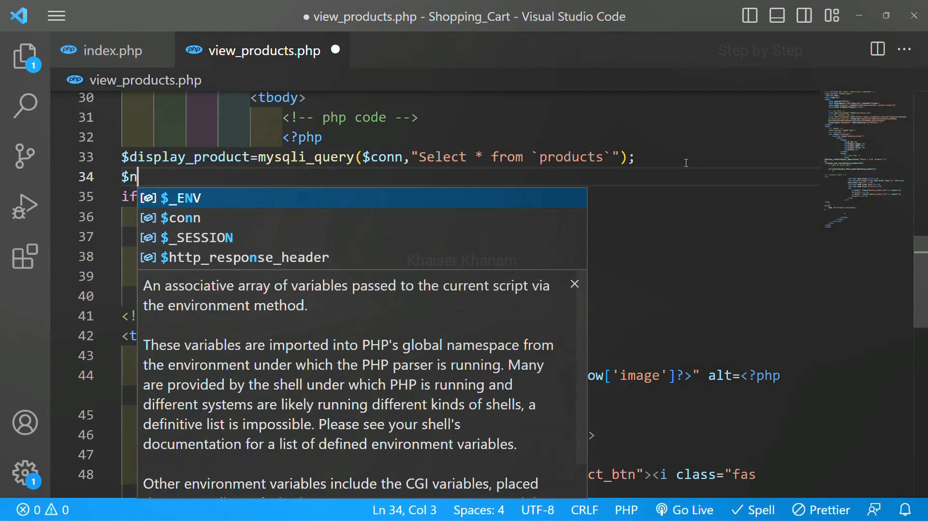
pyautogui.write('um')
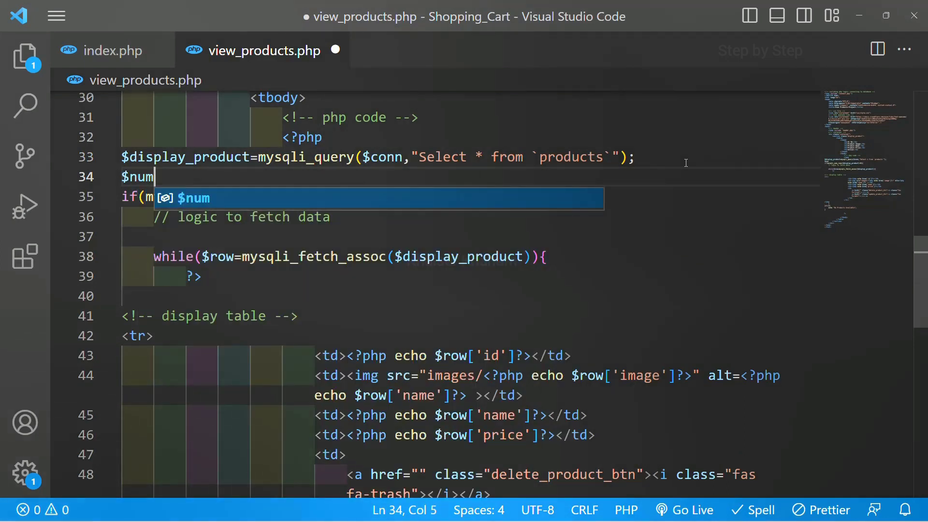
pyautogui.write('=1;')
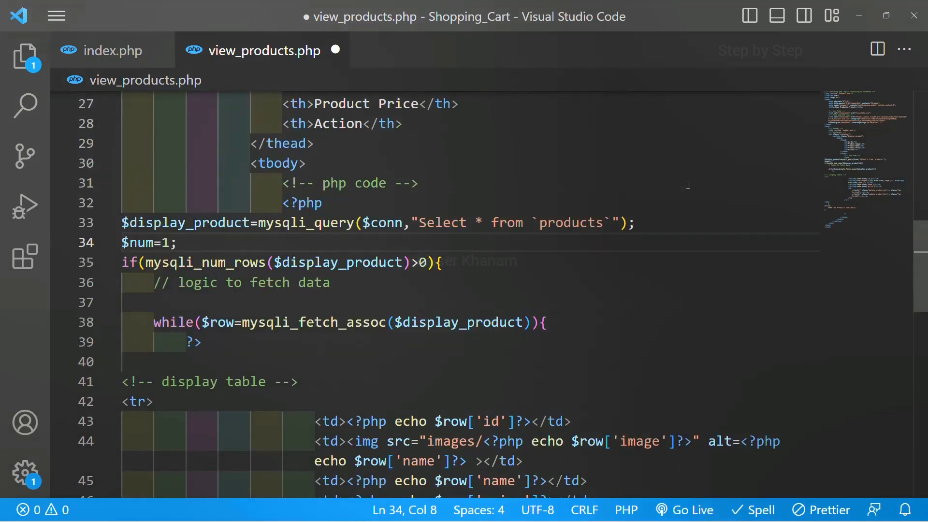
pyautogui.click(177, 243)
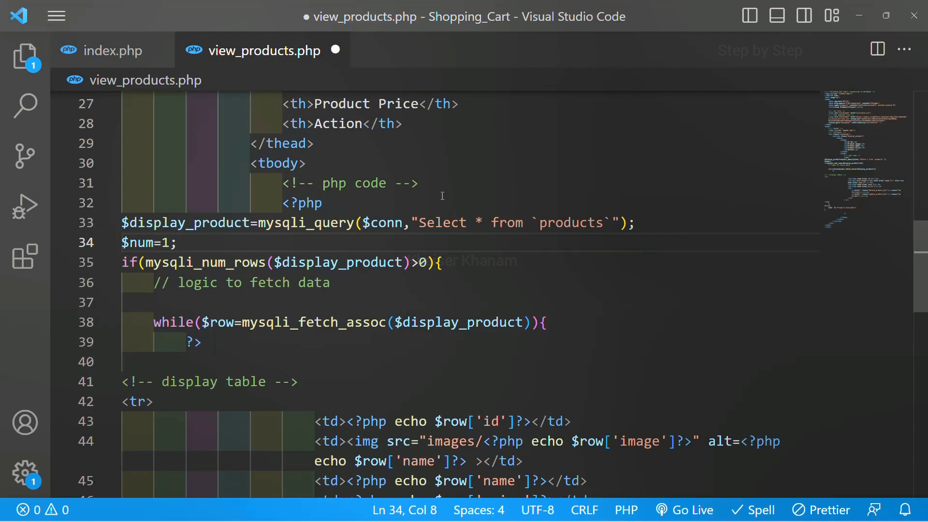
# Step: Change the first <td> cell to echo $num instead of the row id
pyautogui.scroll(-3)
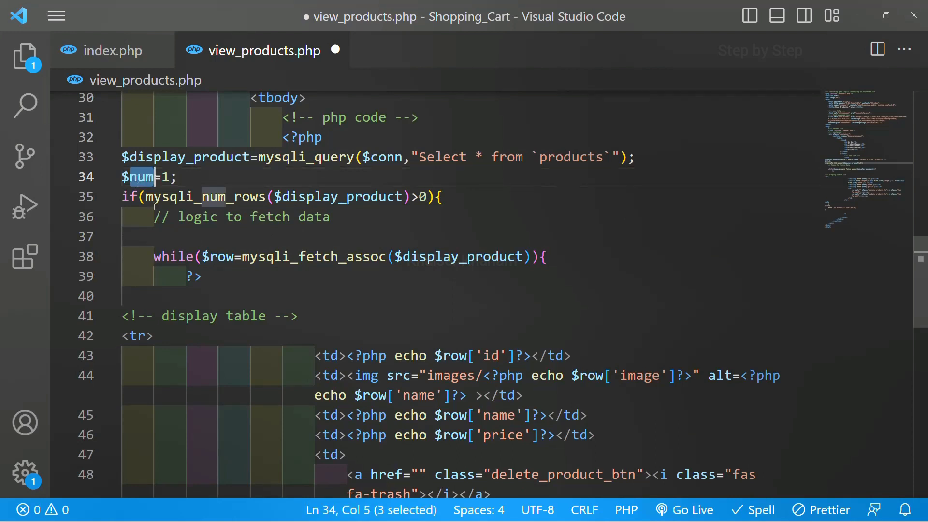
pyautogui.moveTo(429, 366)
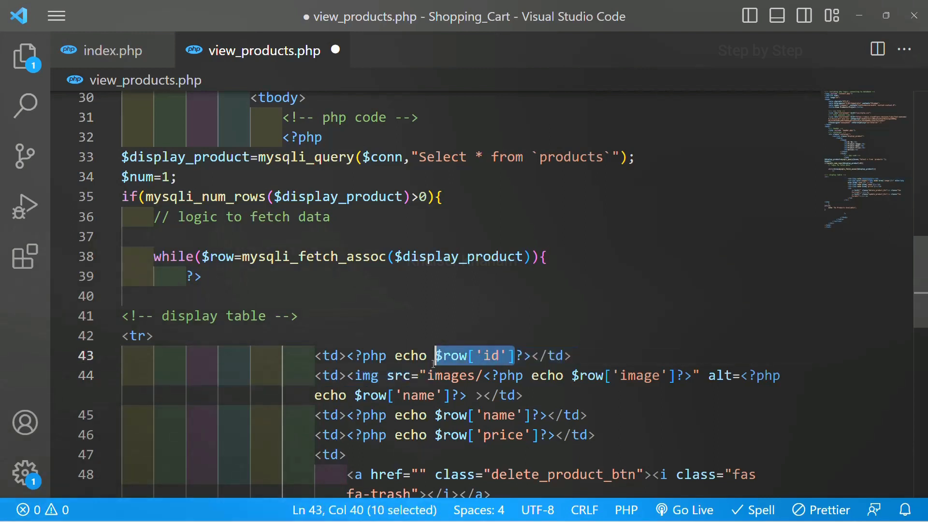
pyautogui.write('num')
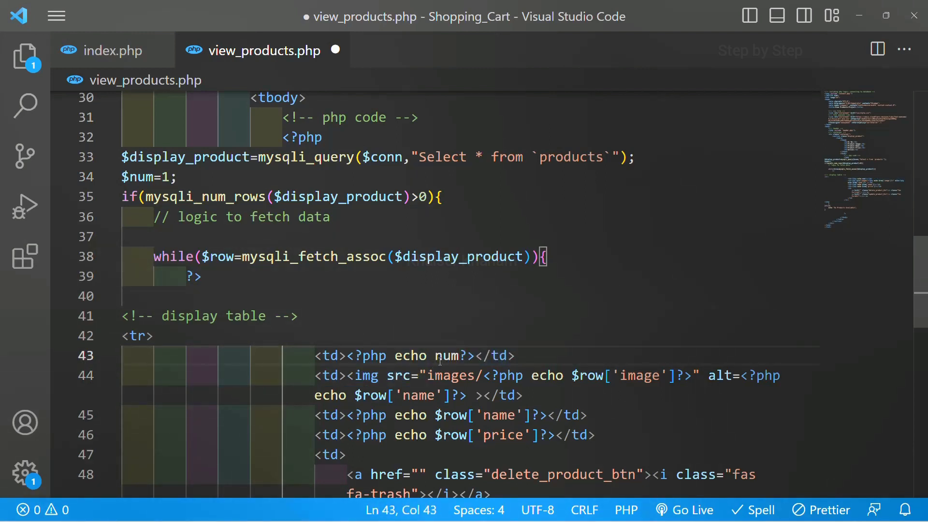
pyautogui.write('$')
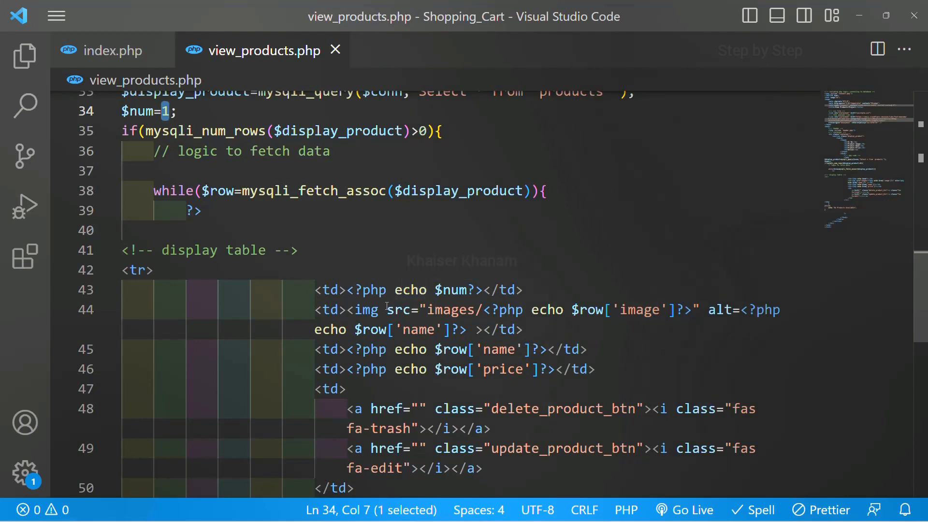
# Step: Reload the view_products page, where every row now shows serial 1, and return to VS Code
pyautogui.doubleClick(454, 290)
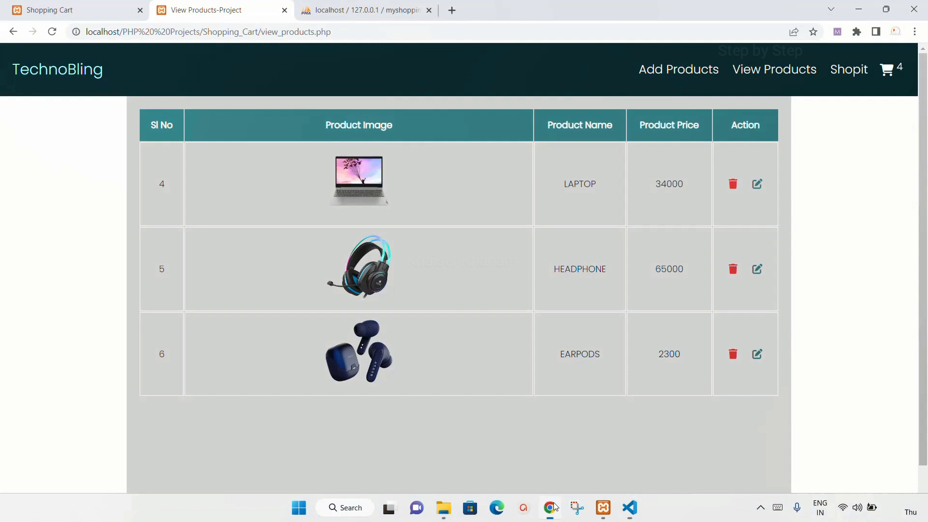
pyautogui.click(52, 31)
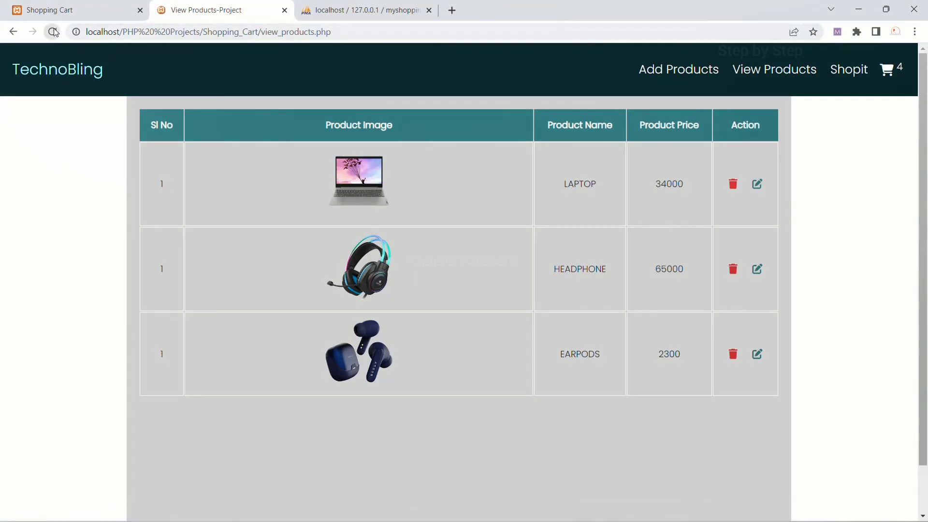
pyautogui.click(52, 32)
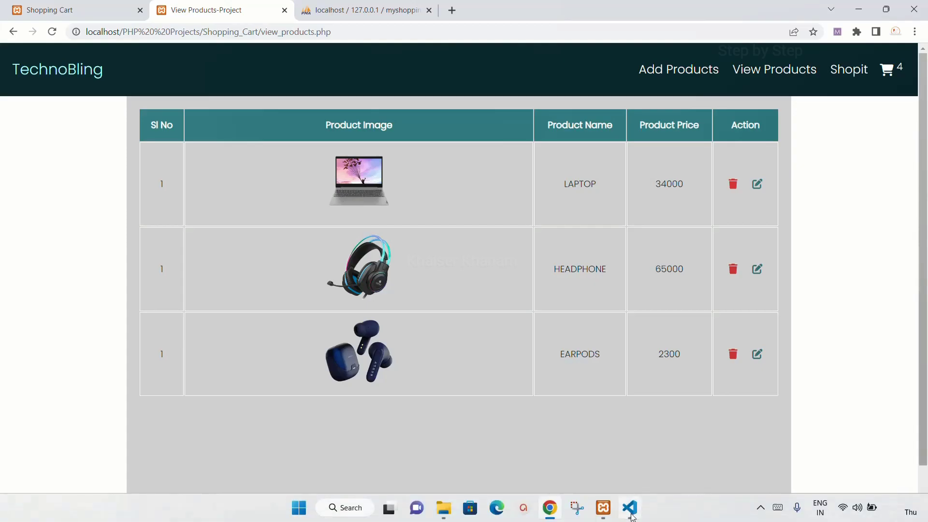
pyautogui.click(629, 508)
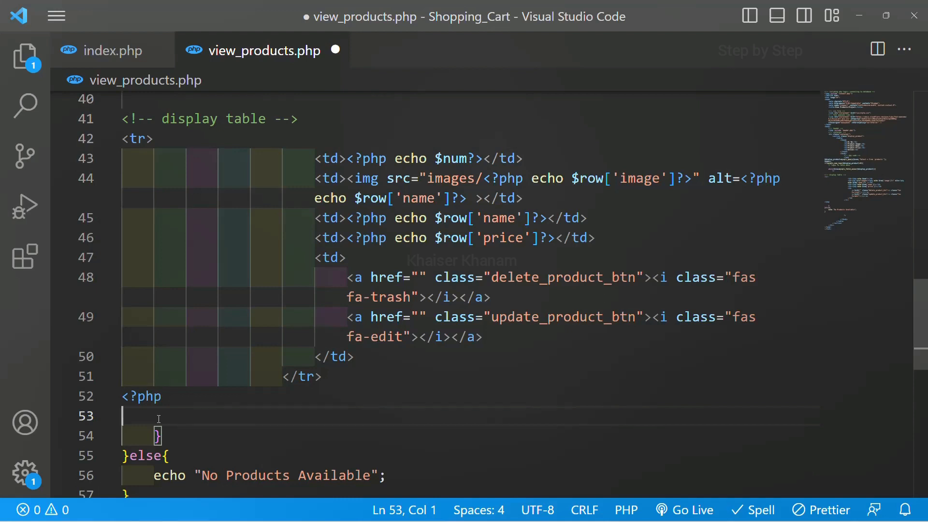
# Step: Add $num++; at the end of the while loop and return to the product page, now numbered 1, 2, 3
pyautogui.write('4n')
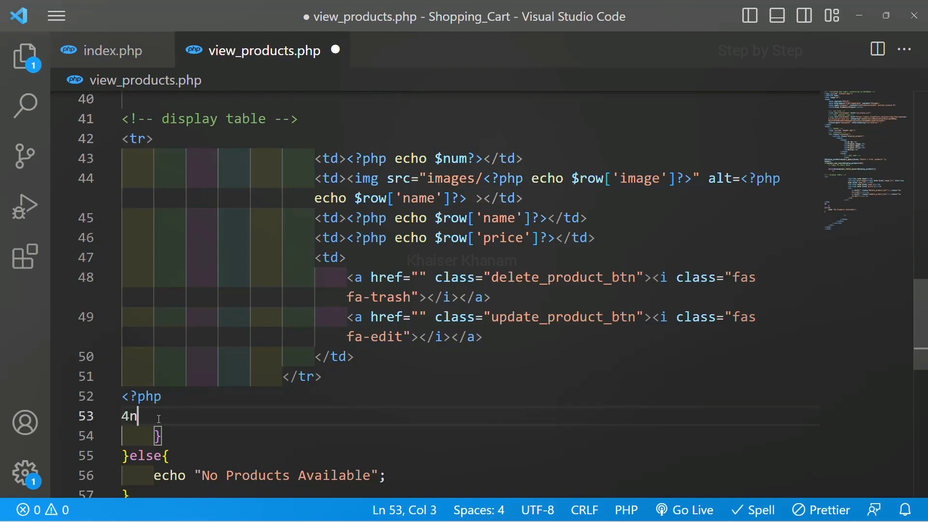
pyautogui.write('um++')
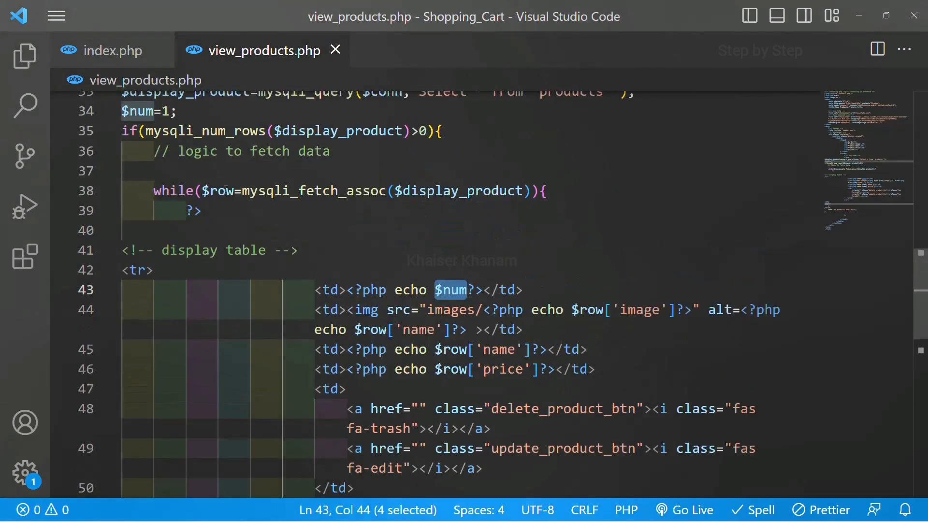
pyautogui.scroll(-3)
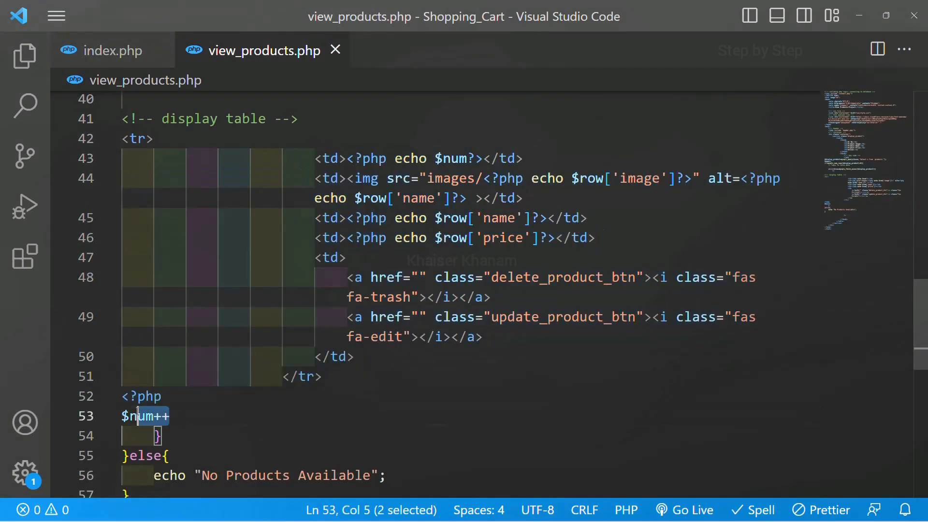
pyautogui.moveTo(139, 416); pyautogui.dragTo(122, 416)
pyautogui.write(';')
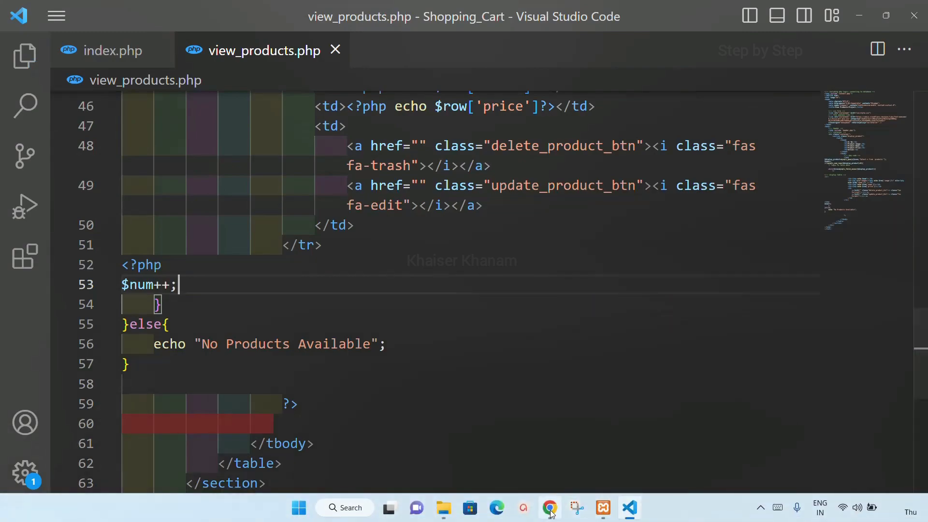
pyautogui.click(548, 507)
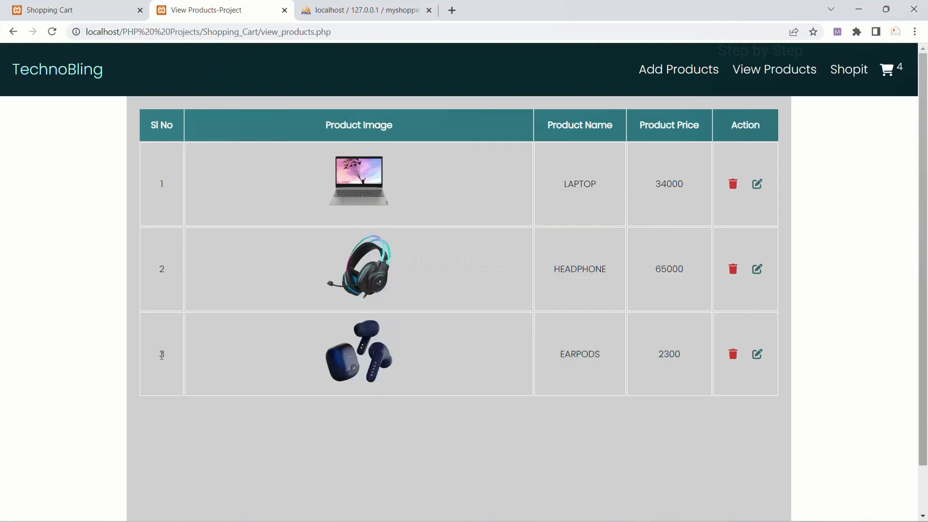
# Step: Highlight serial number 3, then switch to the Shopping Cart tab listing LAPTOP and EARPODS as 1 and 2
pyautogui.doubleClick(161, 354)
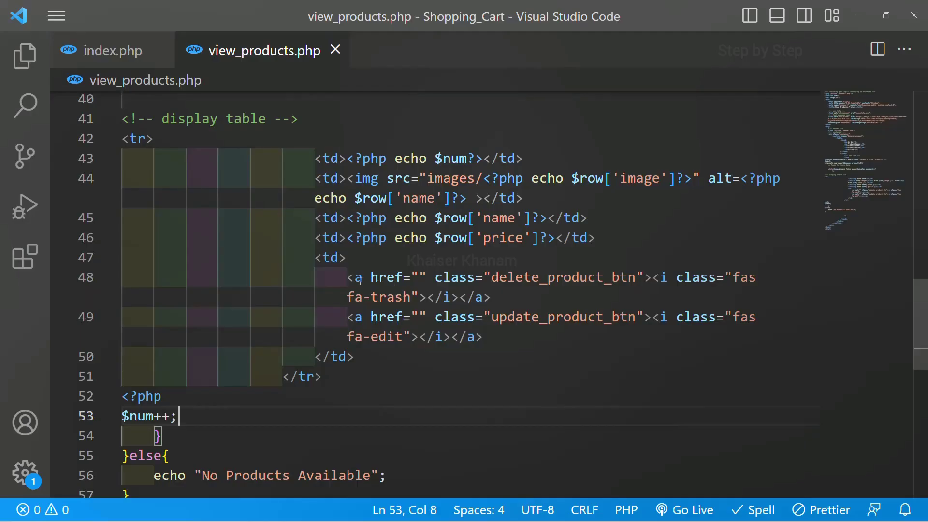
pyautogui.moveTo(348, 277); pyautogui.dragTo(490, 298)
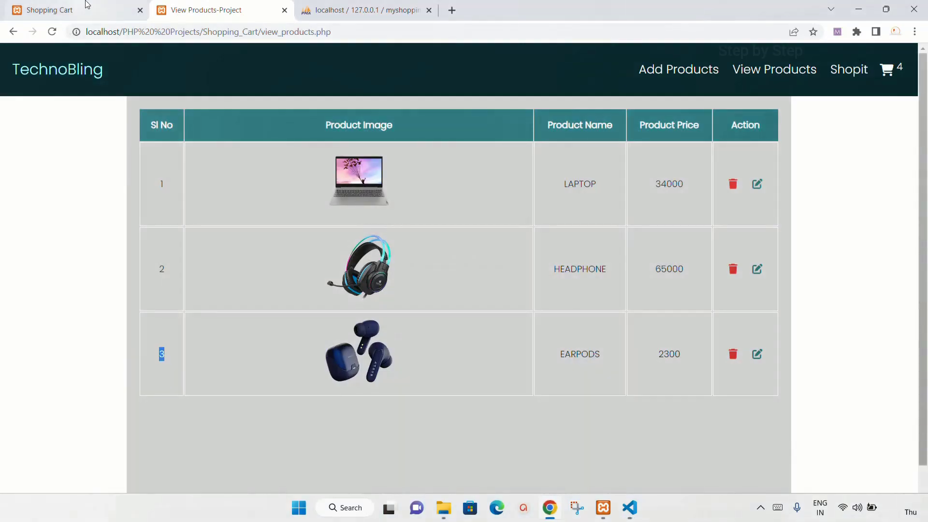
pyautogui.click(733, 269)
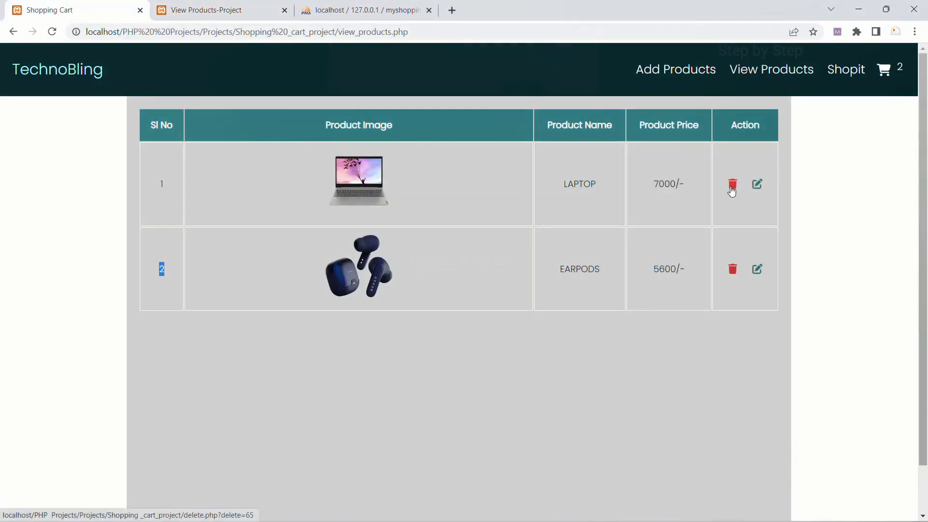
pyautogui.click(732, 184)
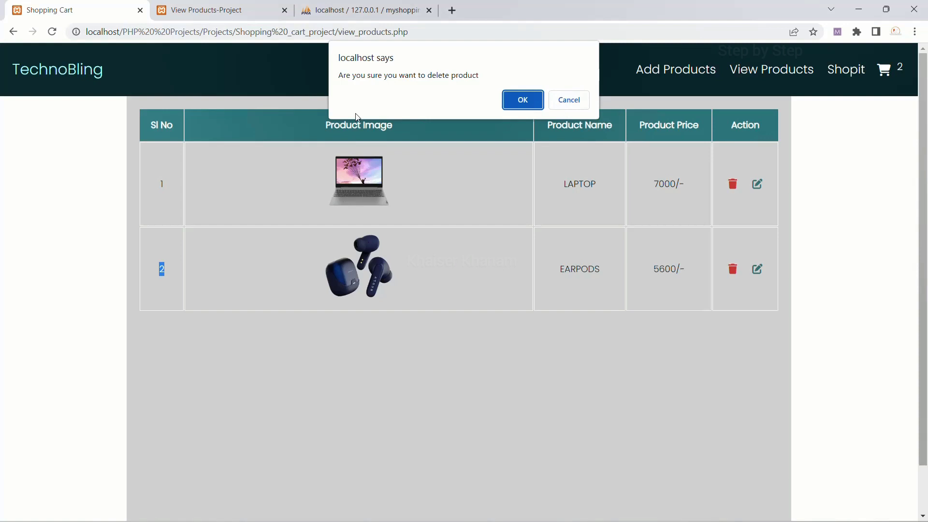
pyautogui.moveTo(381, 101)
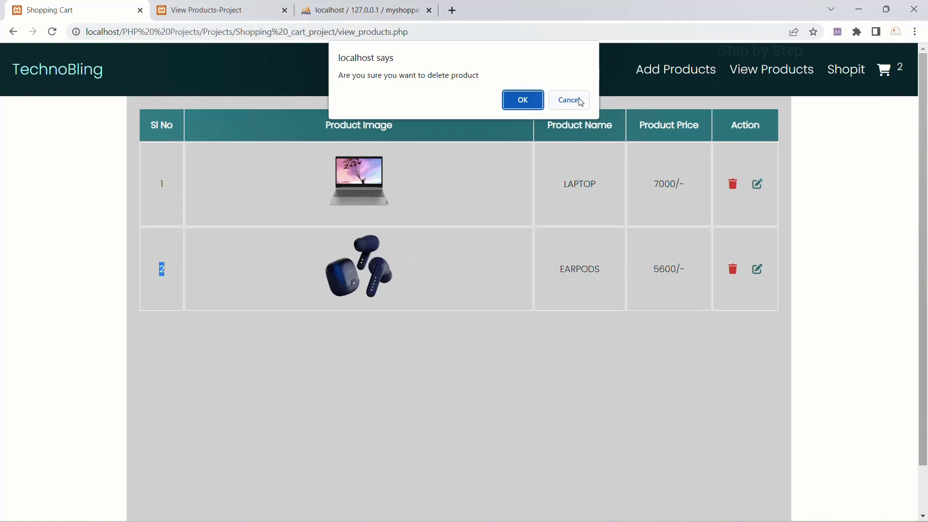
pyautogui.moveTo(506, 85)
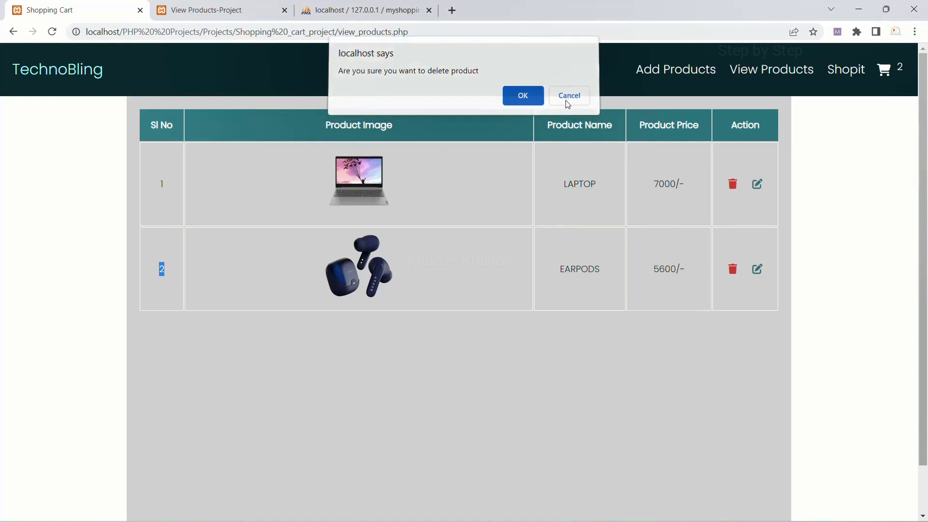
pyautogui.click(567, 95)
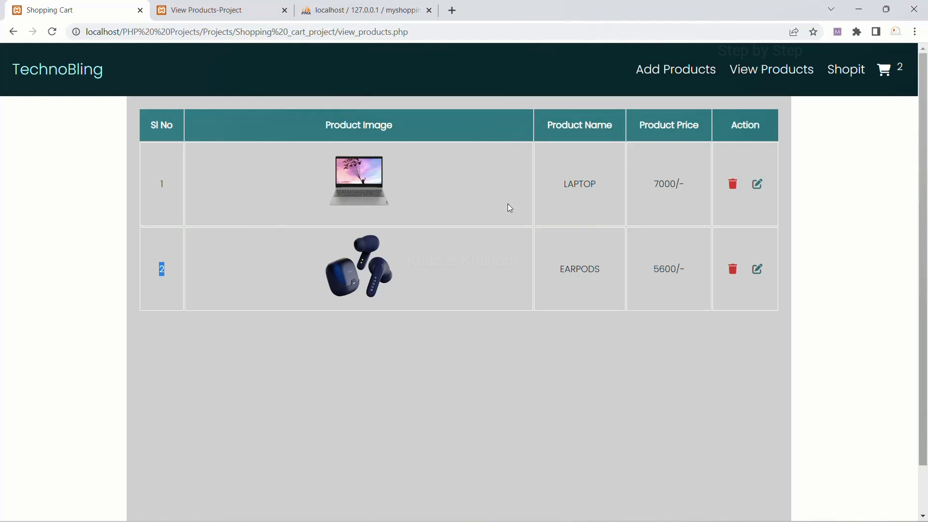
pyautogui.moveTo(535, 277)
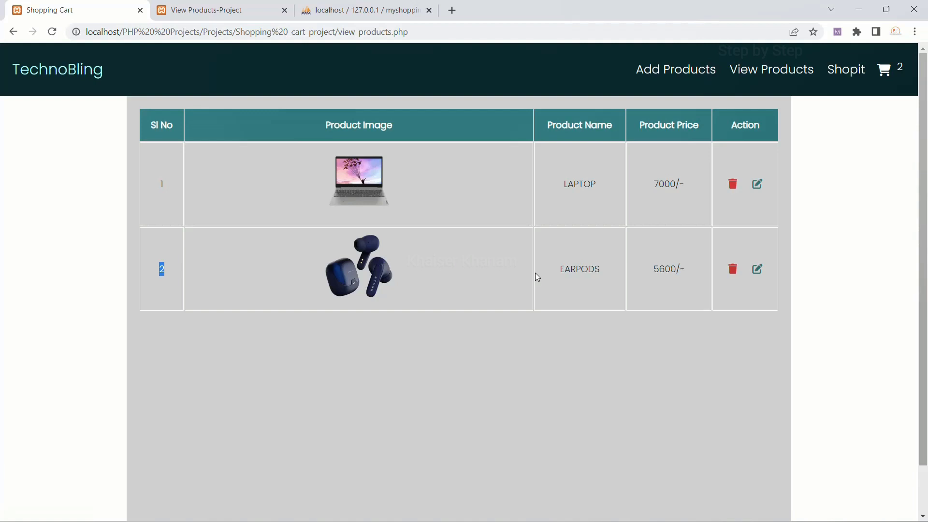